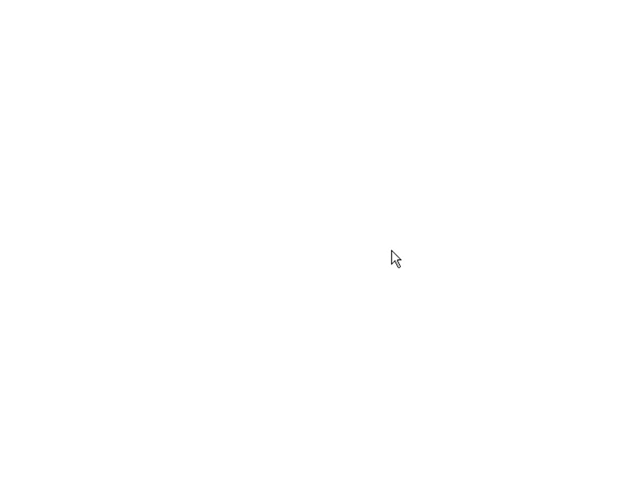
{"action": "mouse_move", "coordinate": [367, 252]}
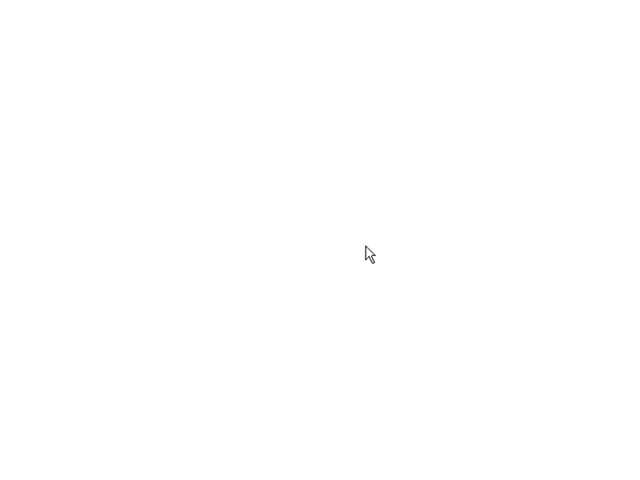
{"action": "mouse_move", "coordinate": [203, 252]}
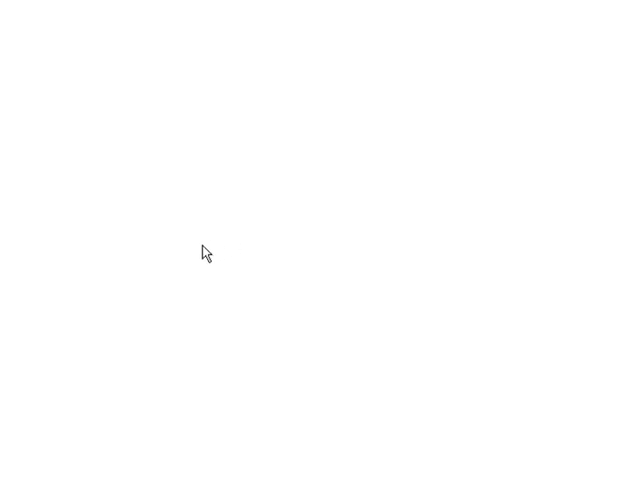
{"action": "mouse_move", "coordinate": [390, 245]}
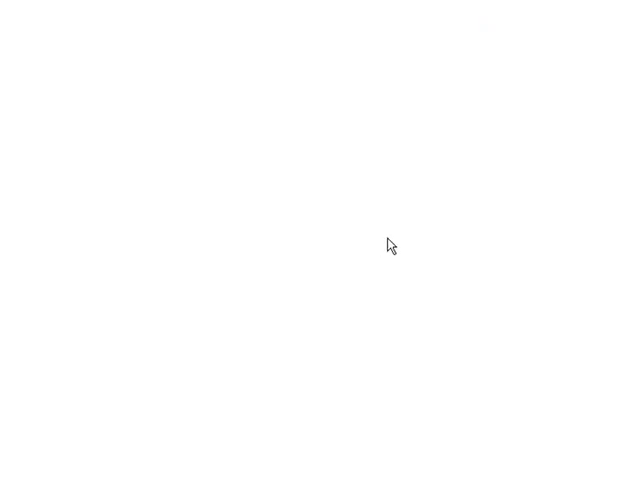
{"action": "mouse_move", "coordinate": [387, 236]}
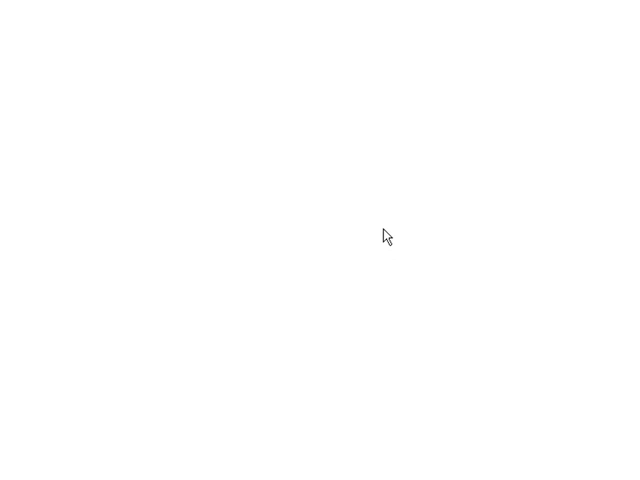
{"action": "mouse_move", "coordinate": [310, 254]}
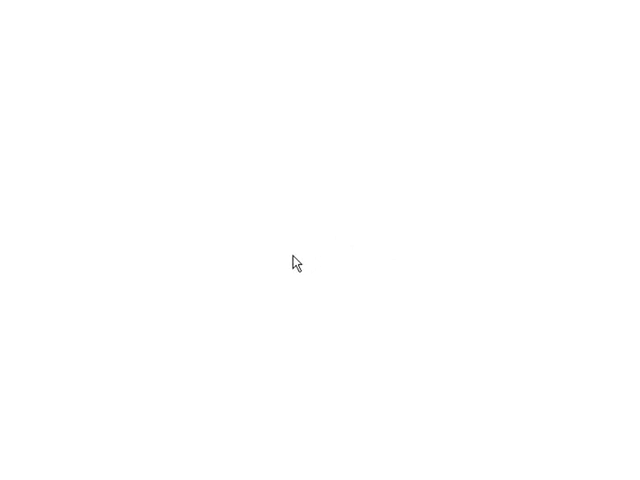
{"action": "mouse_move", "coordinate": [264, 269]}
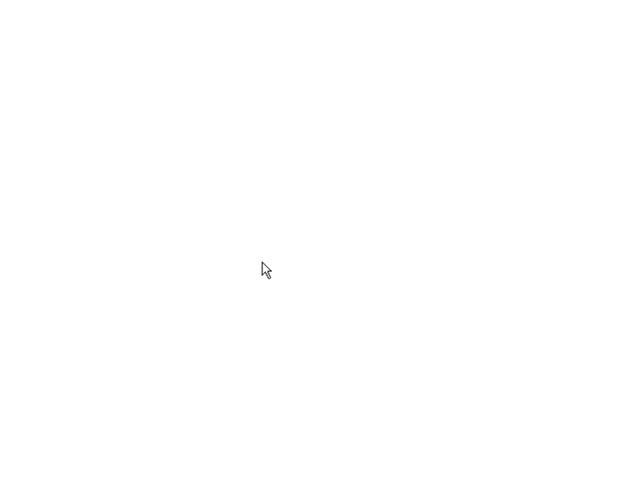
{"action": "mouse_move", "coordinate": [262, 276]}
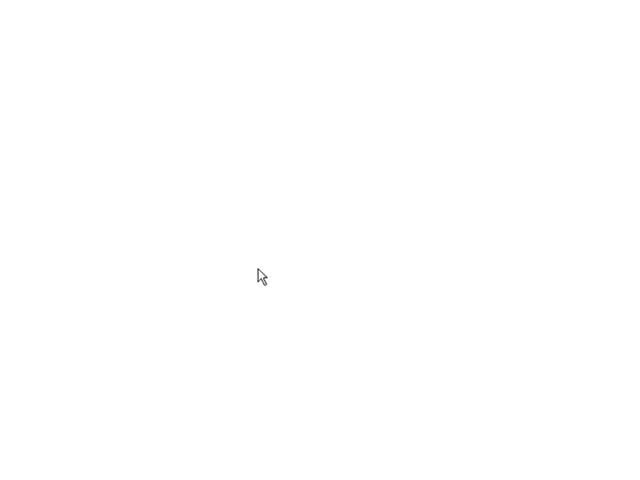
{"action": "mouse_move", "coordinate": [288, 280]}
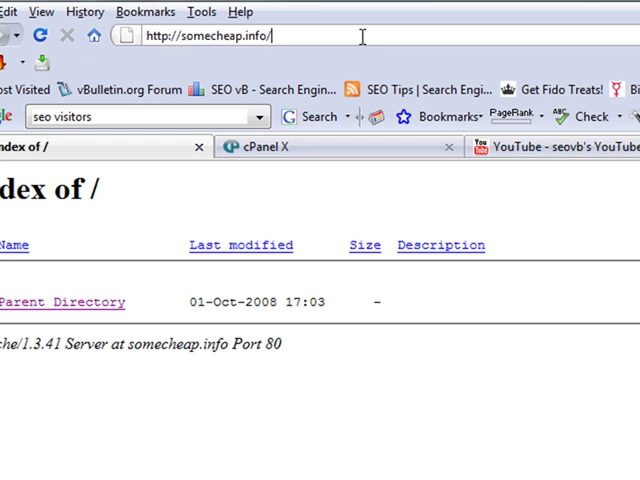
Create a MySQL database named vbulletin under MySQL Databases, then go back.
{"action": "type", "text": "cpanel"}
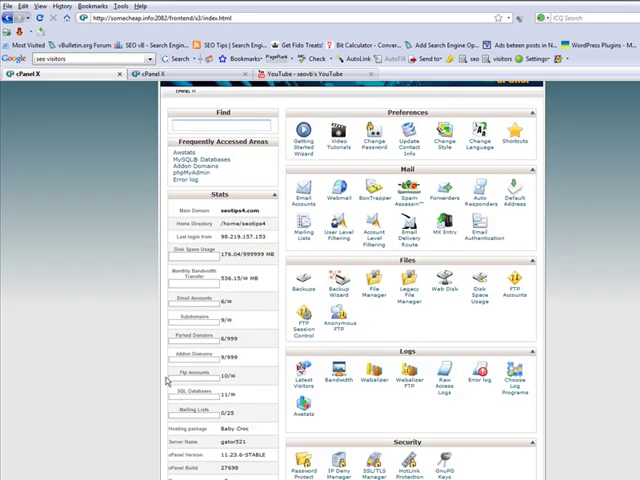
{"action": "scroll", "scroll_direction": "down", "scroll_amount": 3}
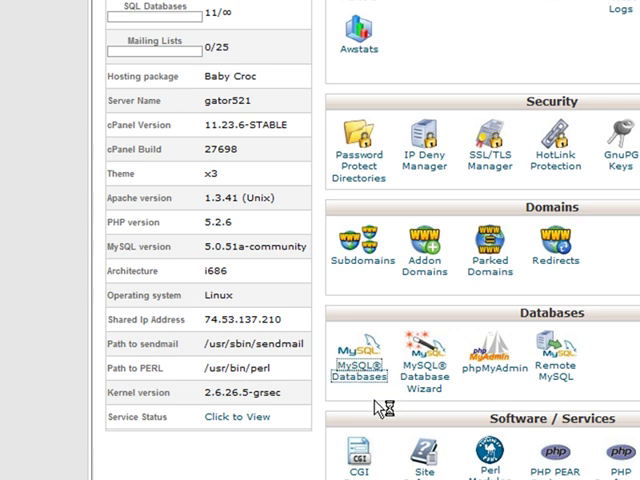
{"action": "left_click", "coordinate": [359, 370]}
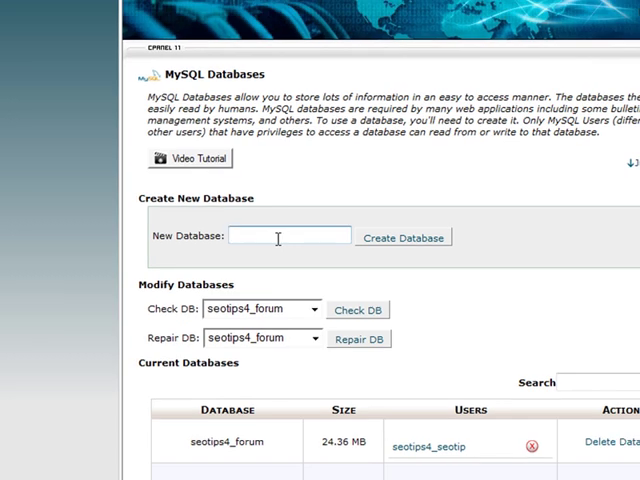
{"action": "type", "text": "vbulletin"}
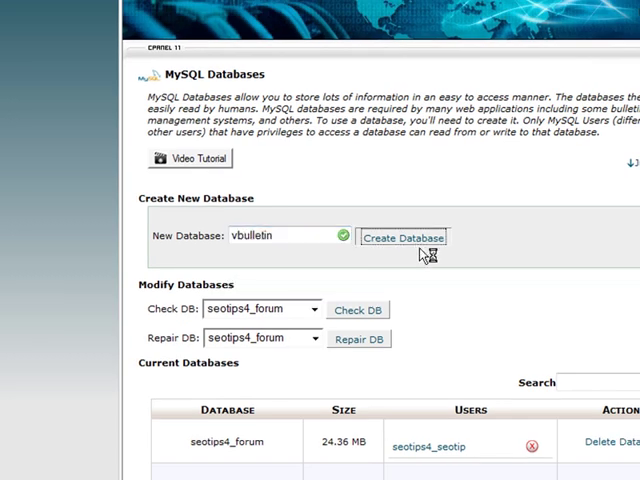
{"action": "left_click", "coordinate": [402, 237]}
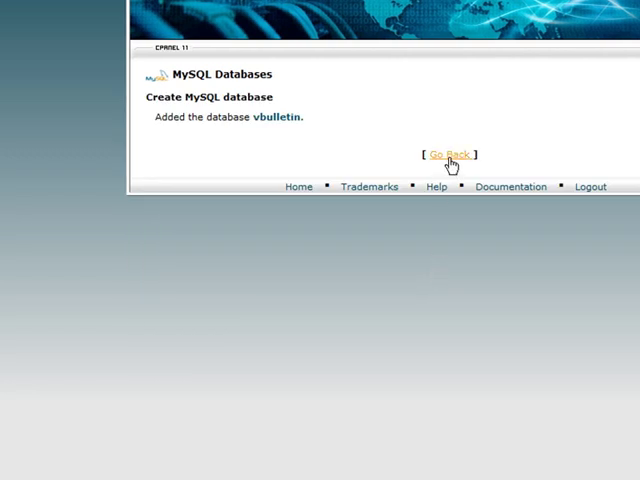
{"action": "left_click", "coordinate": [450, 155]}
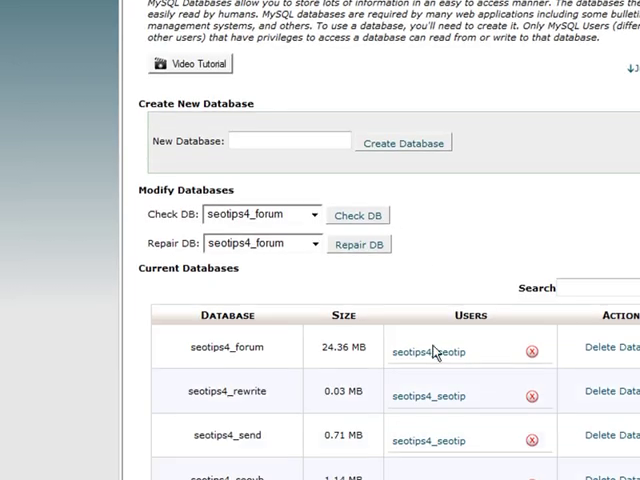
{"action": "scroll", "scroll_direction": "down", "scroll_amount": 3}
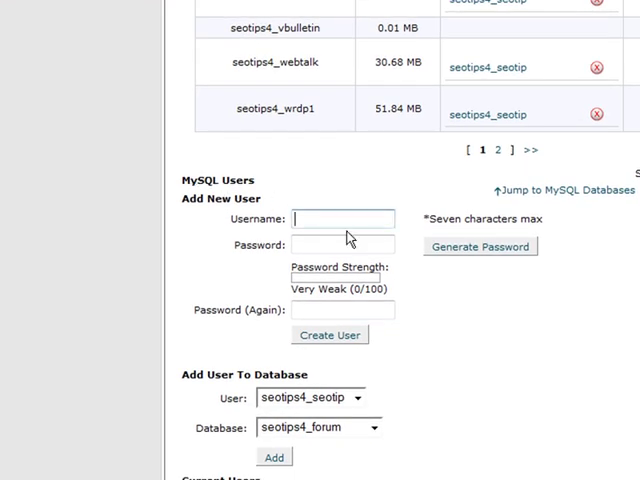
{"action": "type", "text": "vb"}
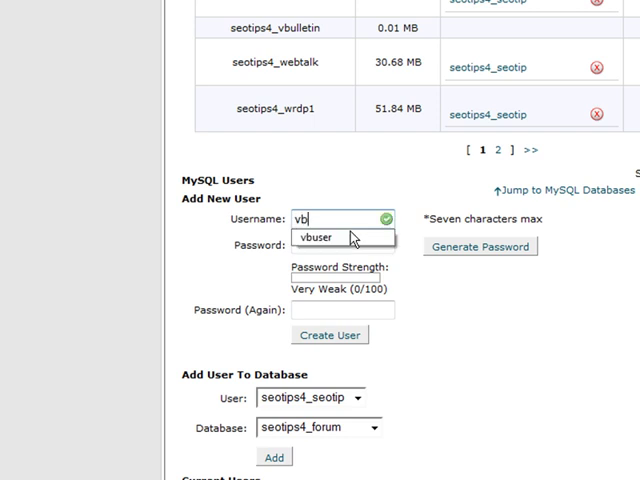
{"action": "left_click", "coordinate": [330, 237]}
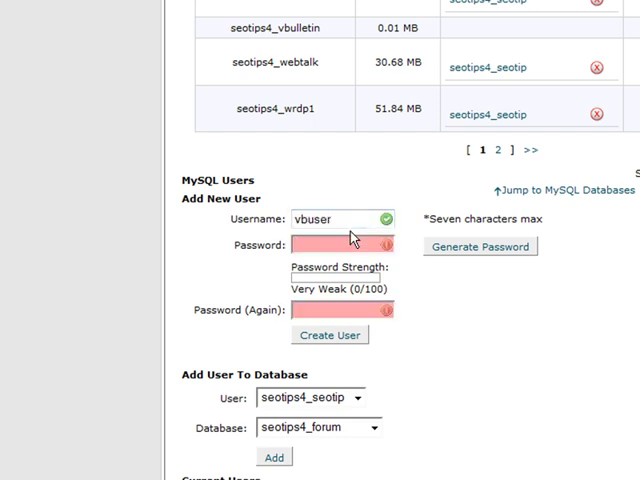
{"action": "type", "text": "••••"}
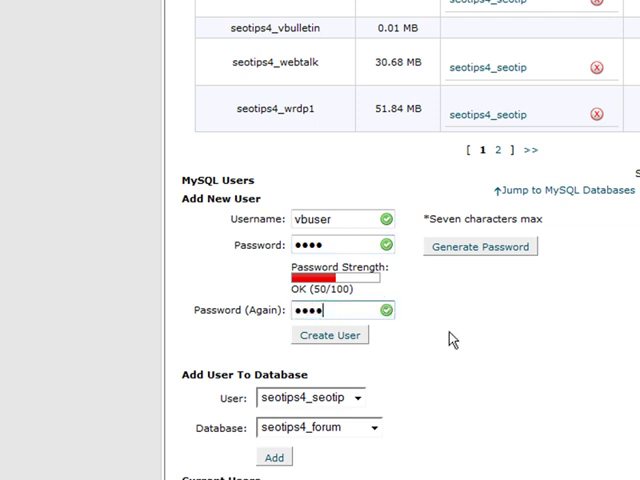
{"action": "scroll", "scroll_direction": "down", "scroll_amount": 3}
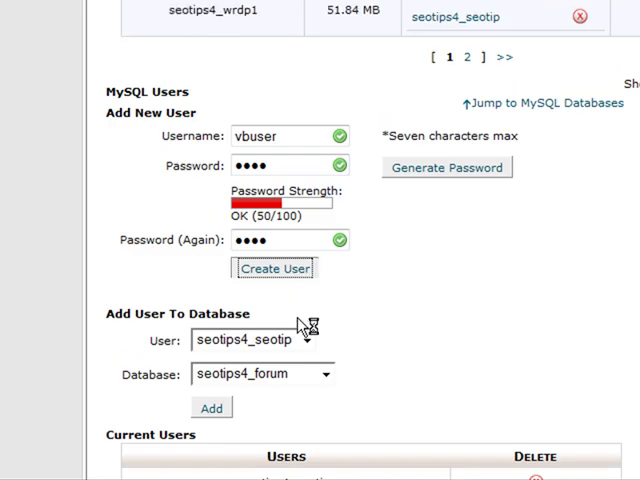
{"action": "left_click", "coordinate": [274, 268]}
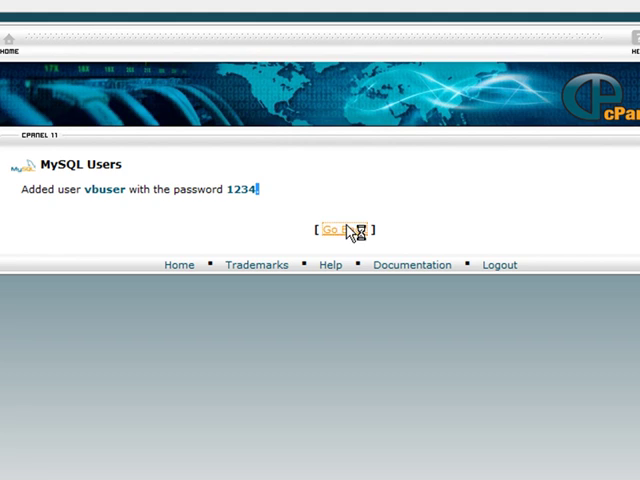
{"action": "left_click", "coordinate": [345, 229]}
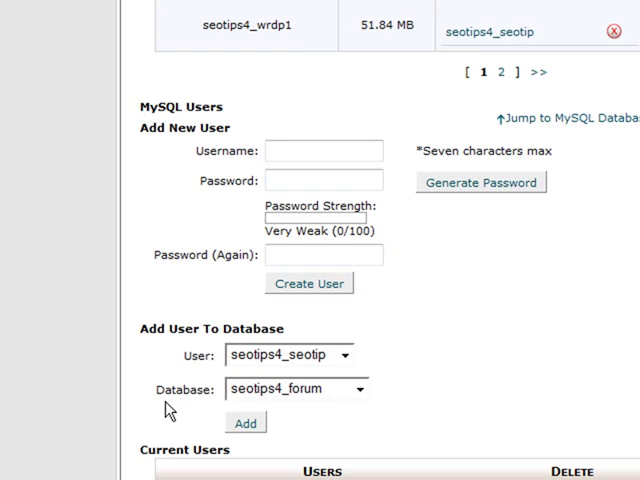
Add seotips4_vbuser to the seotips4_vbulletin database from the Add User To Database dropdowns.
{"action": "scroll", "scroll_direction": "down", "scroll_amount": 3}
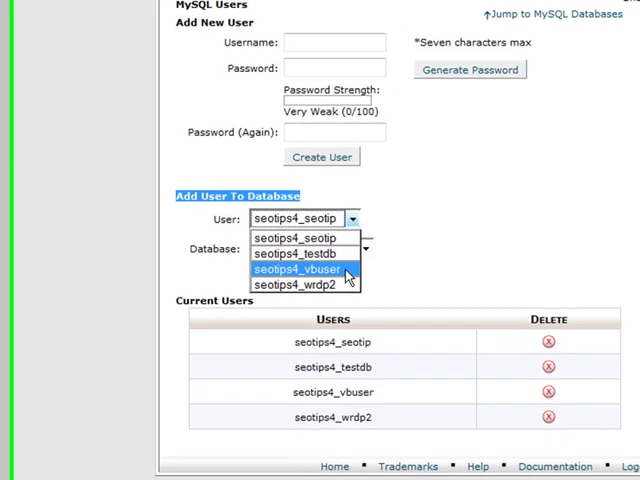
{"action": "left_click", "coordinate": [300, 269]}
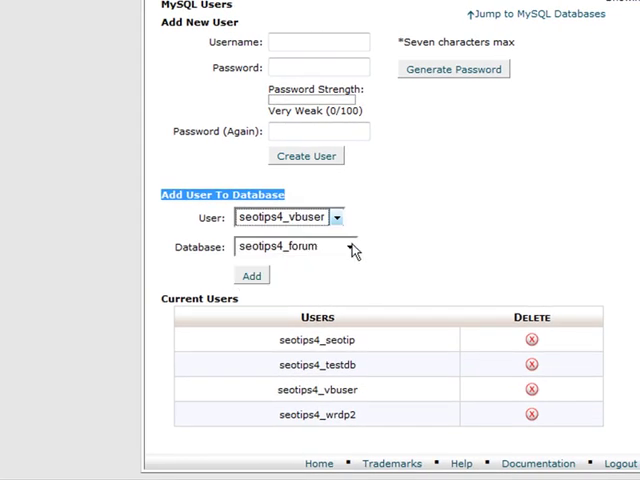
{"action": "left_click", "coordinate": [350, 246]}
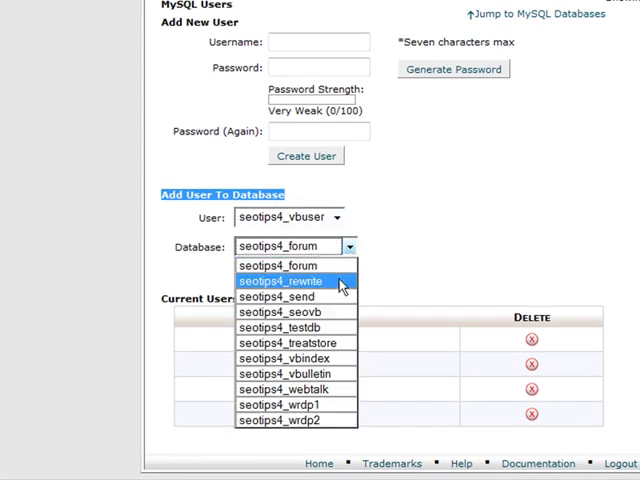
{"action": "left_click", "coordinate": [286, 373]}
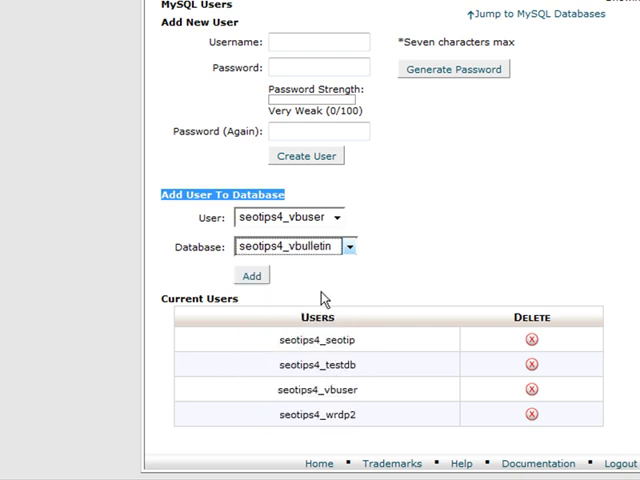
{"action": "mouse_move", "coordinate": [259, 243]}
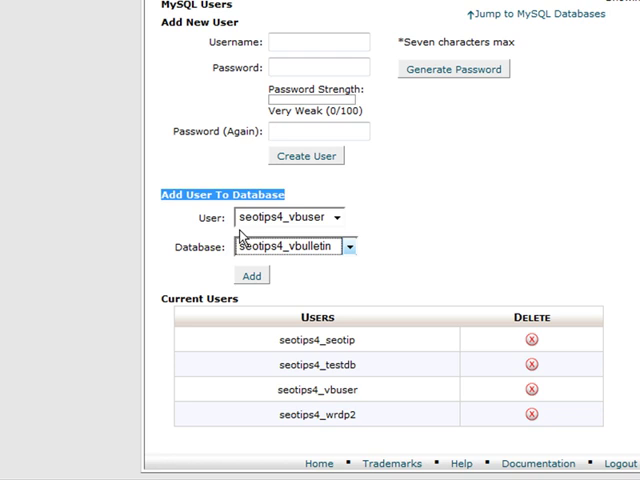
{"action": "mouse_move", "coordinate": [255, 242]}
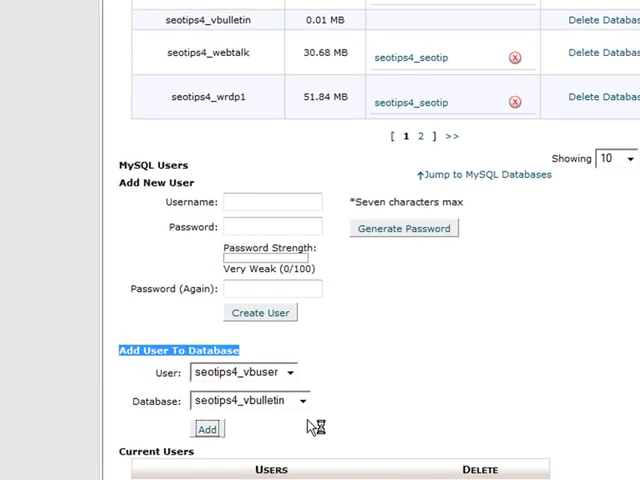
{"action": "left_click", "coordinate": [207, 428]}
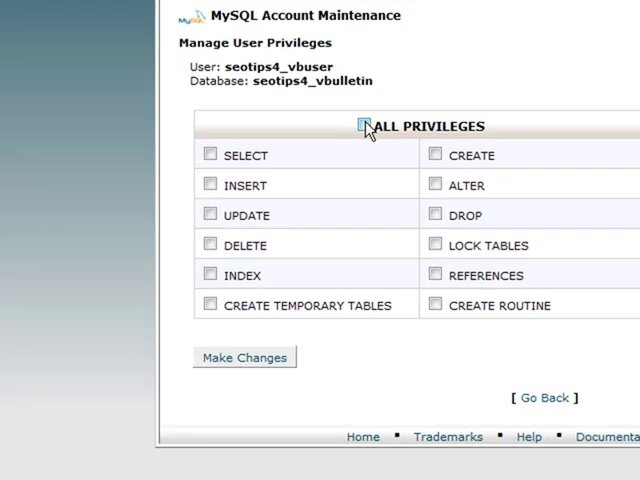
Tick ALL PRIVILEGES for vbuser on the vbulletin database and save the changes.
{"action": "left_click", "coordinate": [362, 125]}
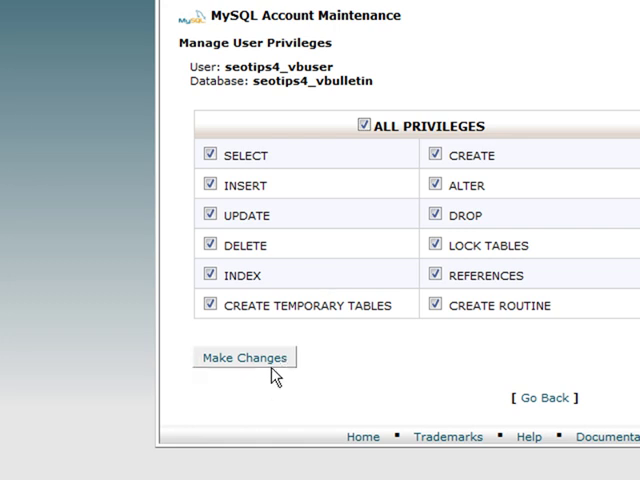
{"action": "left_click", "coordinate": [244, 357]}
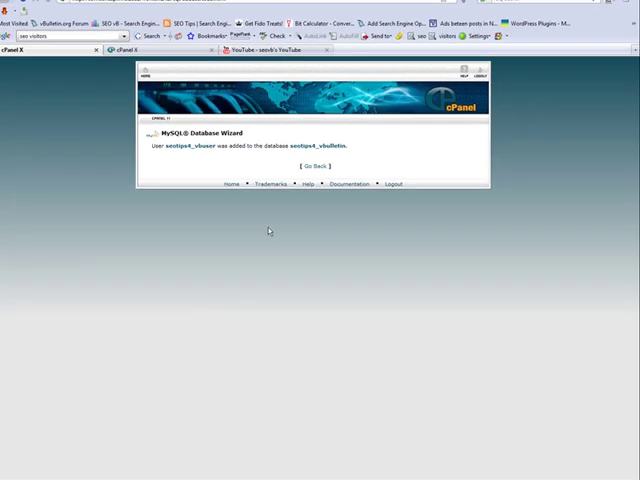
{"action": "left_click", "coordinate": [303, 166]}
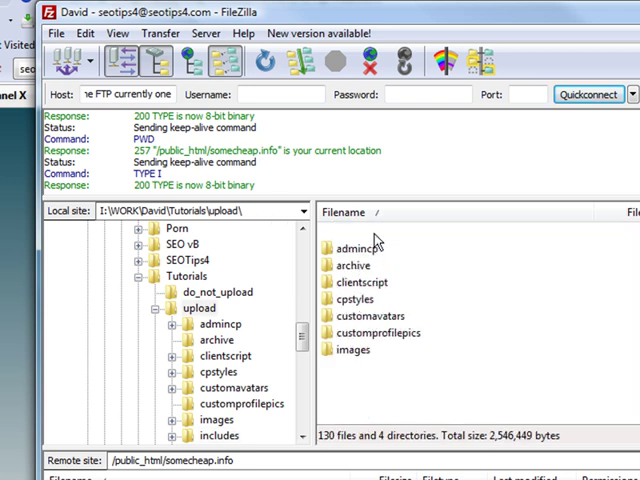
Rename the local includes file config.php.new to config.php in FileZilla.
{"action": "left_click", "coordinate": [354, 349]}
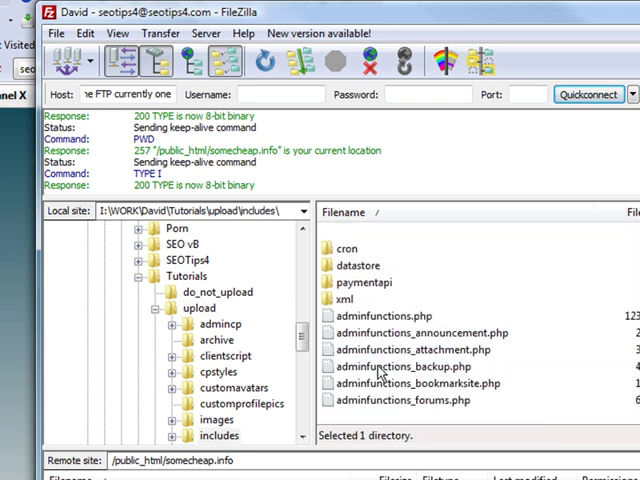
{"action": "scroll", "scroll_direction": "down", "scroll_amount": 3}
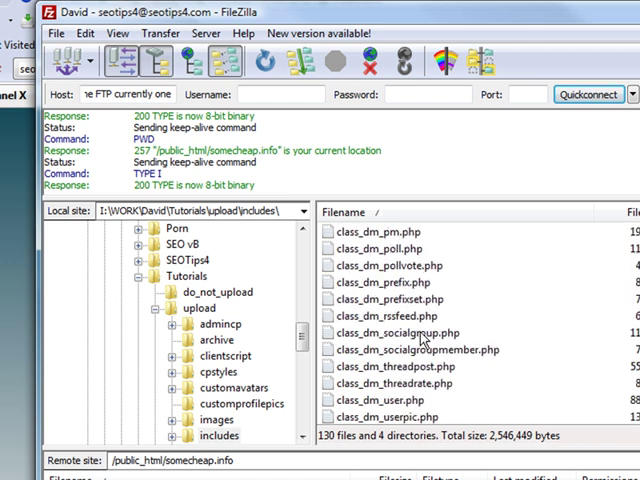
{"action": "scroll", "scroll_direction": "down", "scroll_amount": 3}
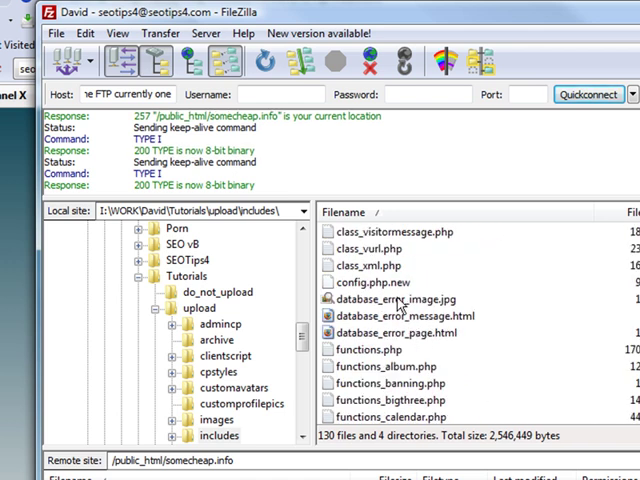
{"action": "right_click", "coordinate": [370, 282]}
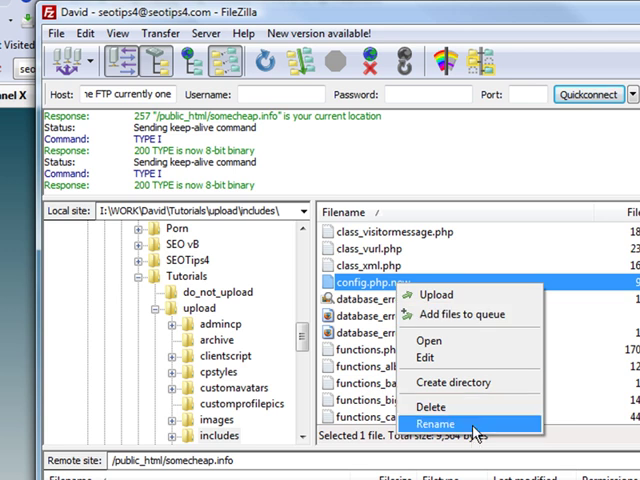
{"action": "left_click", "coordinate": [437, 424]}
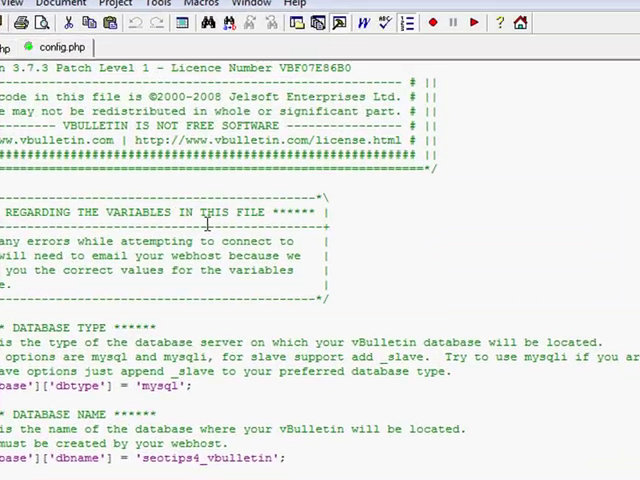
Enter seotips4_vbulletin as the dbname in config.php and keep tableprefix vb3_.
{"action": "scroll", "scroll_direction": "down", "scroll_amount": 3}
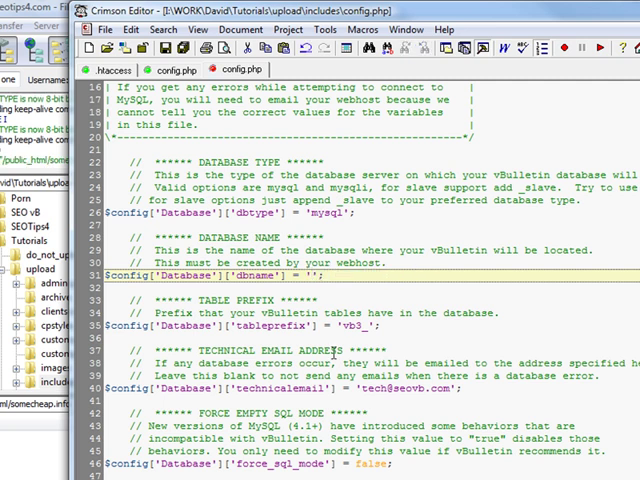
{"action": "type", "text": "seotips4"}
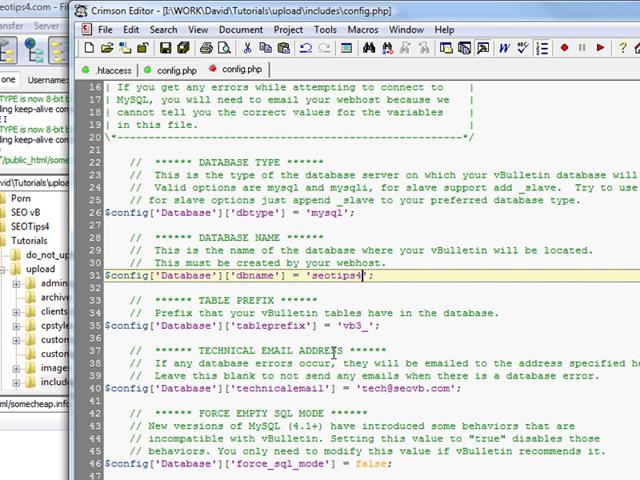
{"action": "type", "text": "_"}
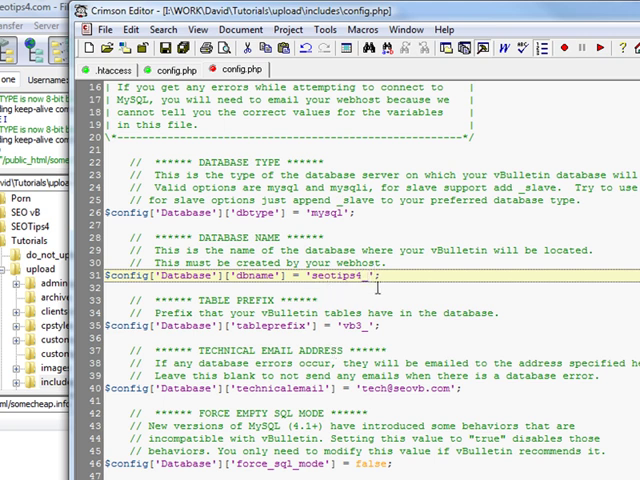
{"action": "type", "text": "_vbulletin"}
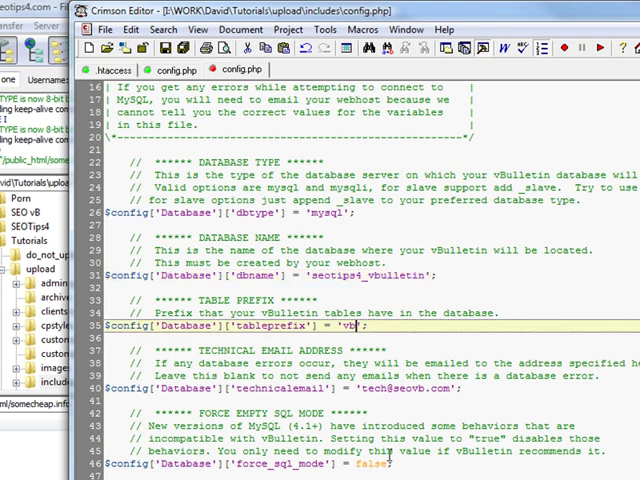
{"action": "type", "text": "3"}
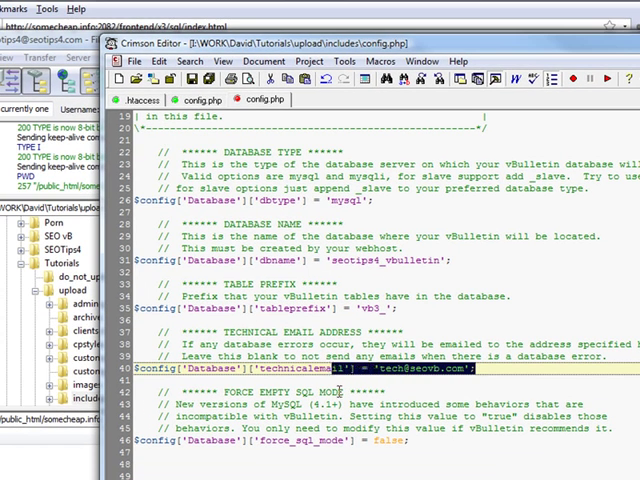
Review config.php's username seotips4_vbuser, password and SpecialUsers IDs of 1, then save.
{"action": "scroll", "scroll_direction": "down", "scroll_amount": 3}
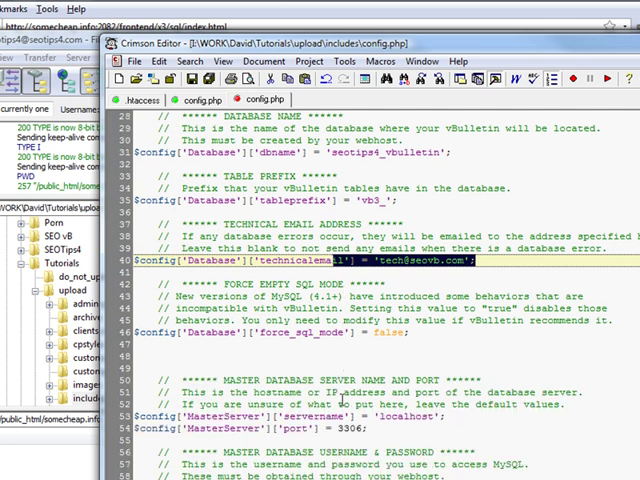
{"action": "scroll", "scroll_direction": "down", "scroll_amount": 3}
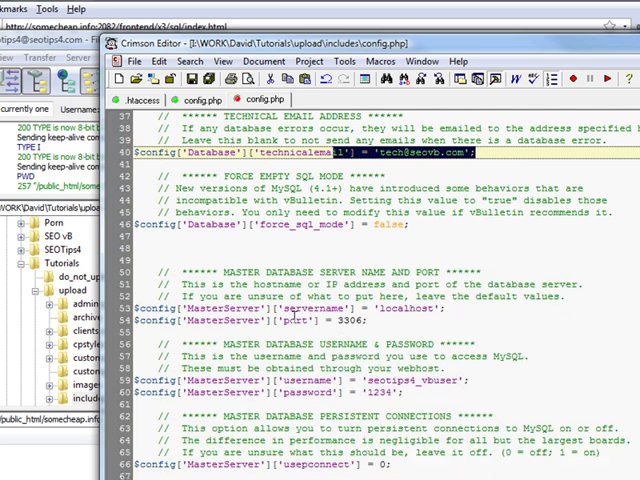
{"action": "scroll", "scroll_direction": "down", "scroll_amount": 3}
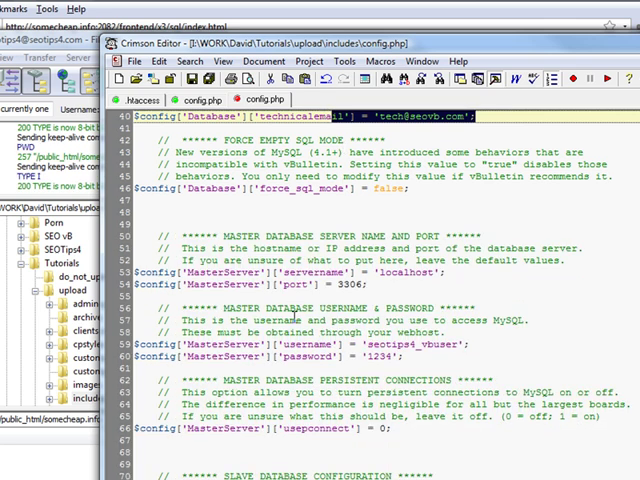
{"action": "scroll", "scroll_direction": "down", "scroll_amount": 3}
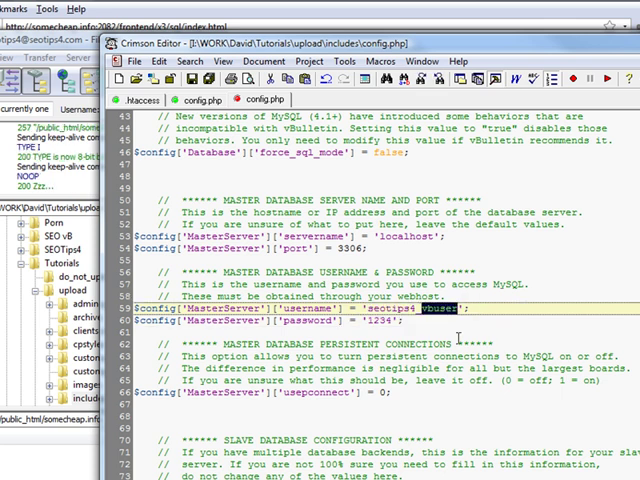
{"action": "scroll", "scroll_direction": "down", "scroll_amount": 3}
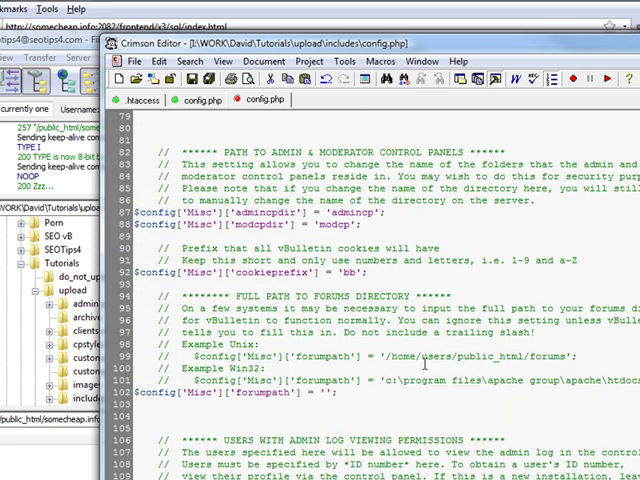
{"action": "scroll", "scroll_direction": "down", "scroll_amount": 3}
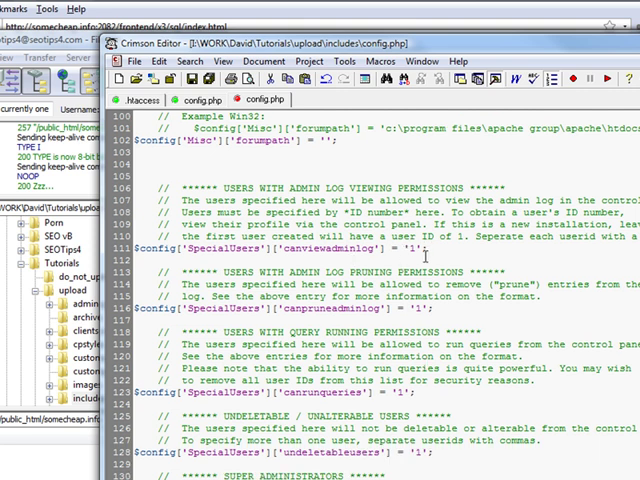
{"action": "mouse_move", "coordinate": [418, 253]}
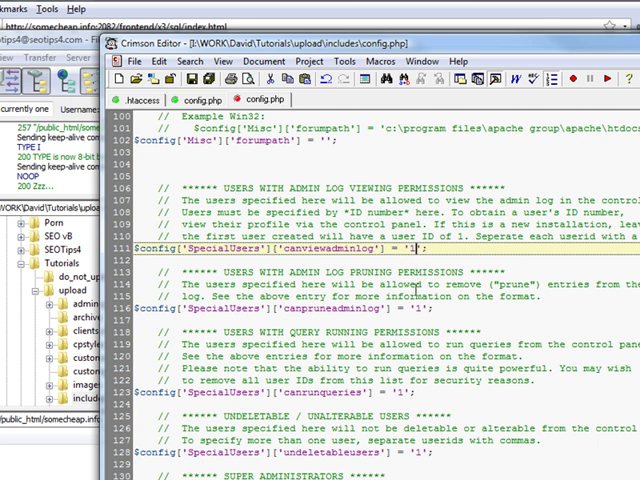
{"action": "scroll", "scroll_direction": "down", "scroll_amount": 3}
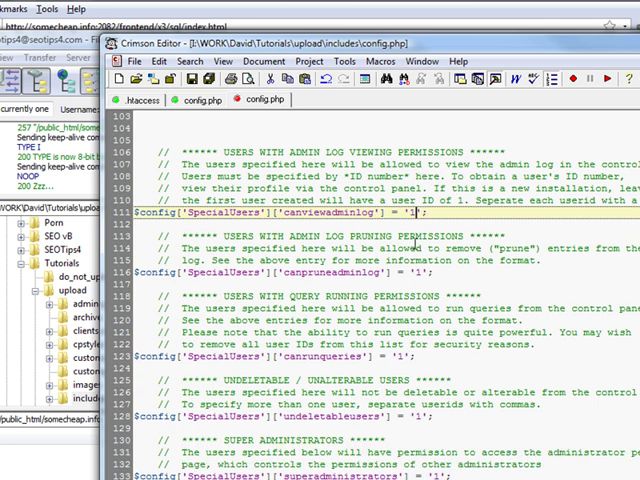
{"action": "scroll", "scroll_direction": "down", "scroll_amount": 3}
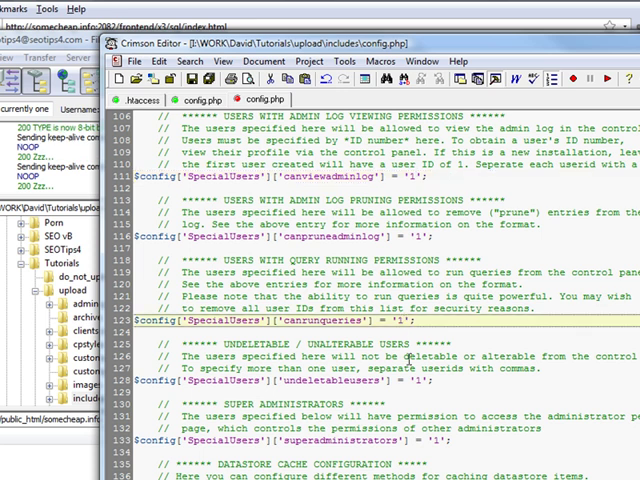
{"action": "scroll", "scroll_direction": "down", "scroll_amount": 3}
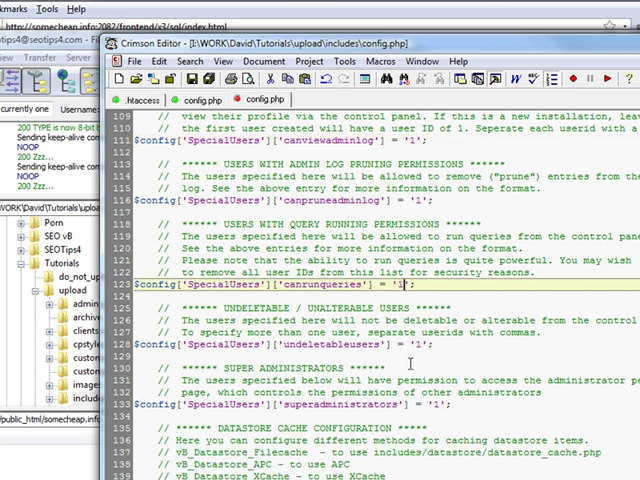
{"action": "mouse_move", "coordinate": [410, 362]}
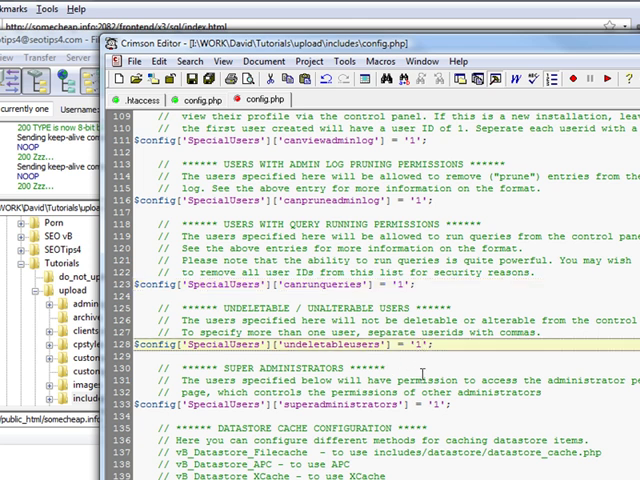
{"action": "scroll", "scroll_direction": "down", "scroll_amount": 3}
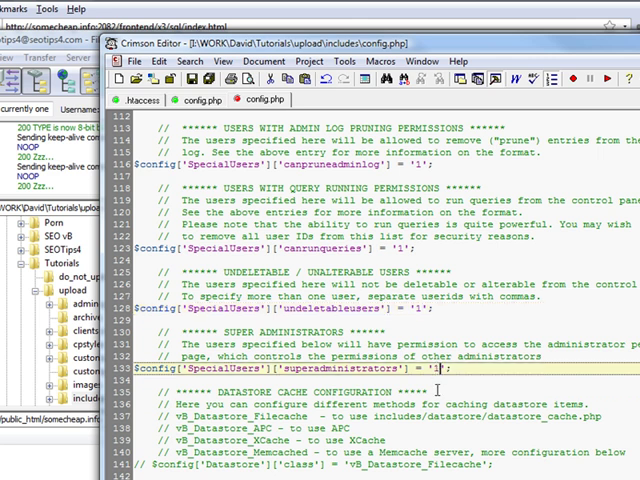
{"action": "scroll", "scroll_direction": "down", "scroll_amount": 3}
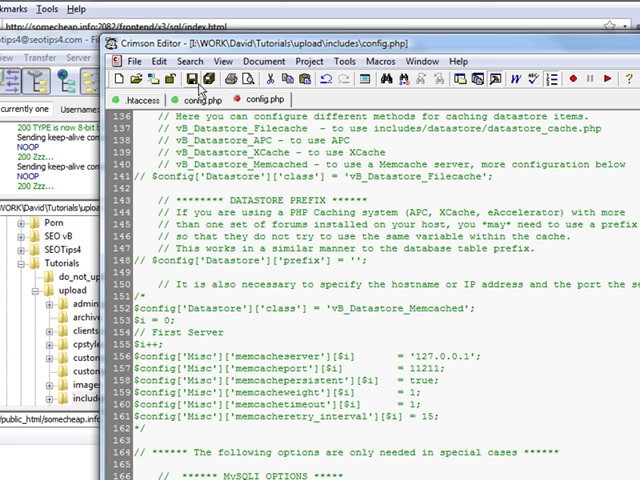
{"action": "scroll", "scroll_direction": "down", "scroll_amount": 3}
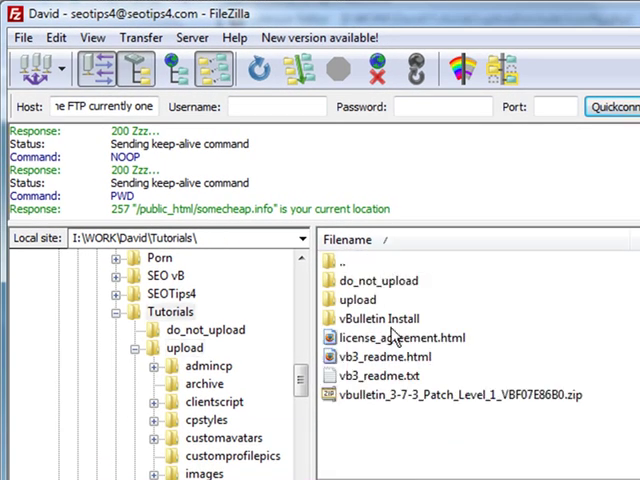
Open the local upload folder and create a forums folder on the remote server.
{"action": "left_click", "coordinate": [357, 299]}
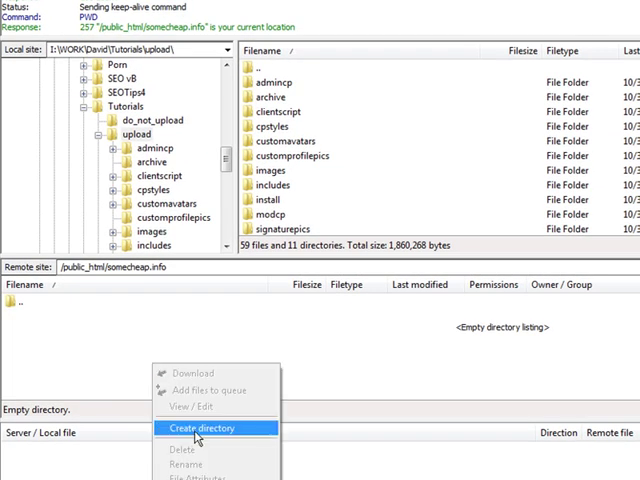
{"action": "left_click", "coordinate": [201, 428]}
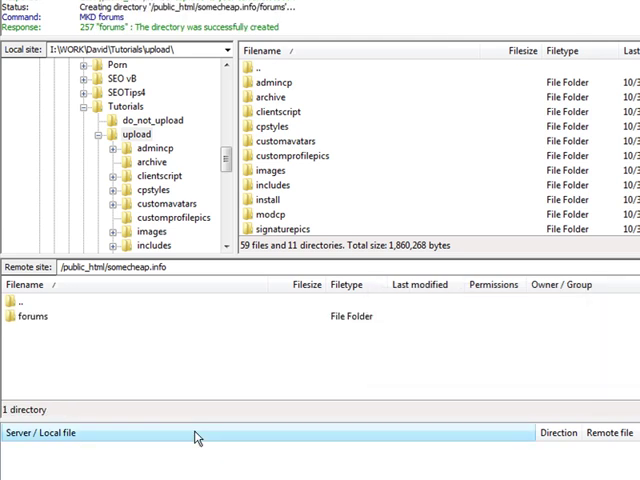
{"action": "left_click", "coordinate": [35, 316]}
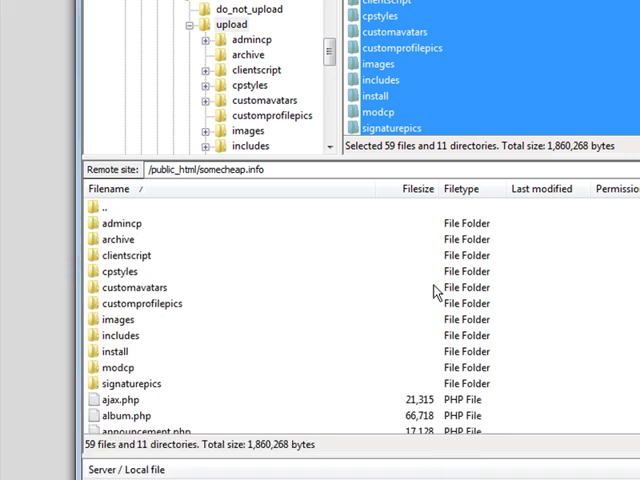
{"action": "mouse_move", "coordinate": [240, 328]}
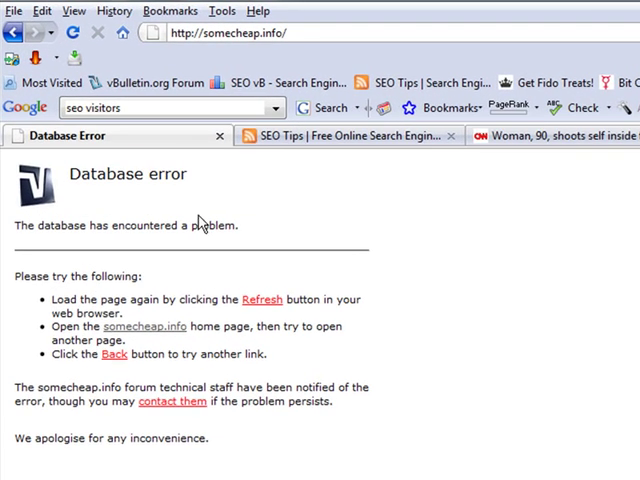
{"action": "mouse_move", "coordinate": [337, 33]}
{"action": "type", "text": "install/install.php"}
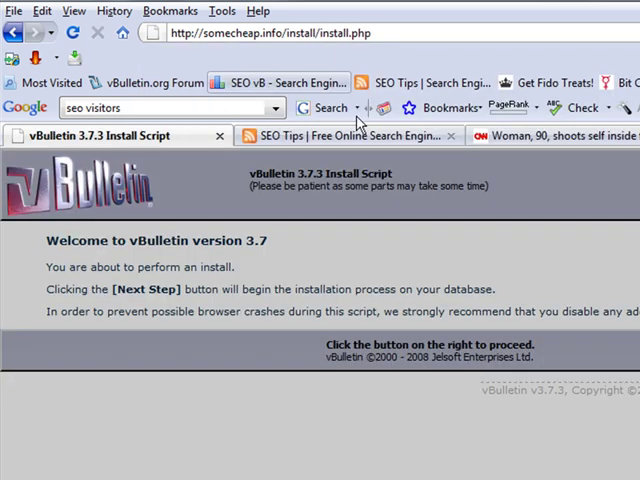
{"action": "mouse_move", "coordinate": [343, 373]}
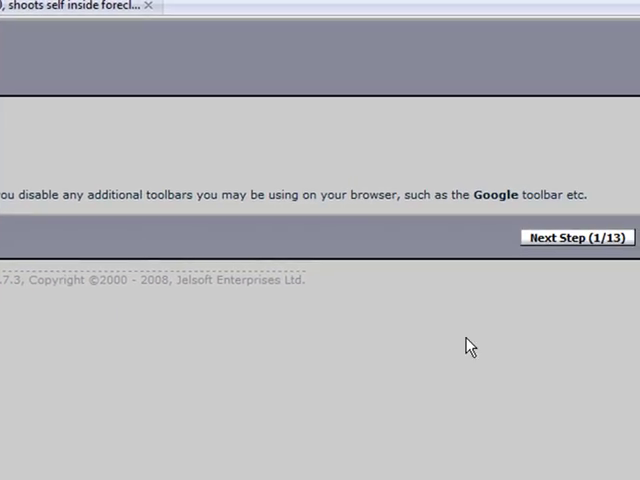
Start the vBulletin installer and advance past the database connection step.
{"action": "left_click", "coordinate": [577, 237]}
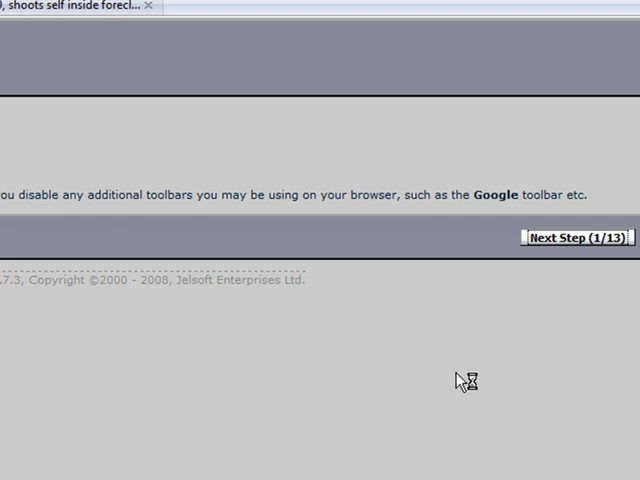
{"action": "left_click", "coordinate": [578, 238]}
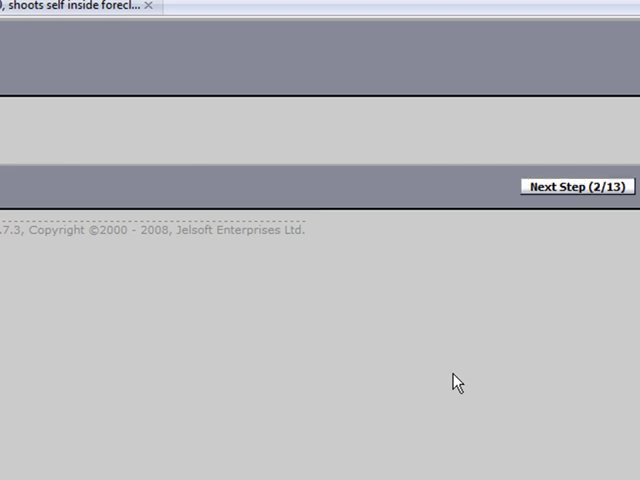
{"action": "mouse_move", "coordinate": [578, 192]}
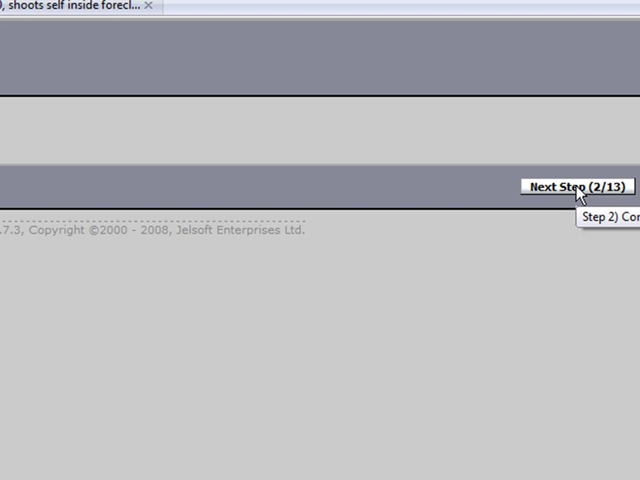
{"action": "left_click", "coordinate": [578, 187]}
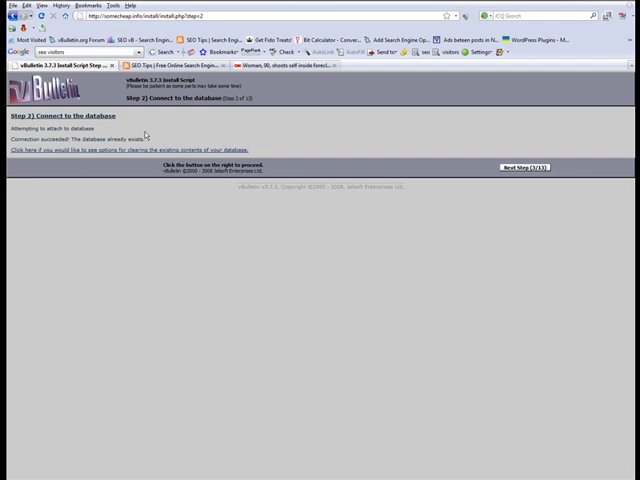
{"action": "mouse_move", "coordinate": [150, 135]}
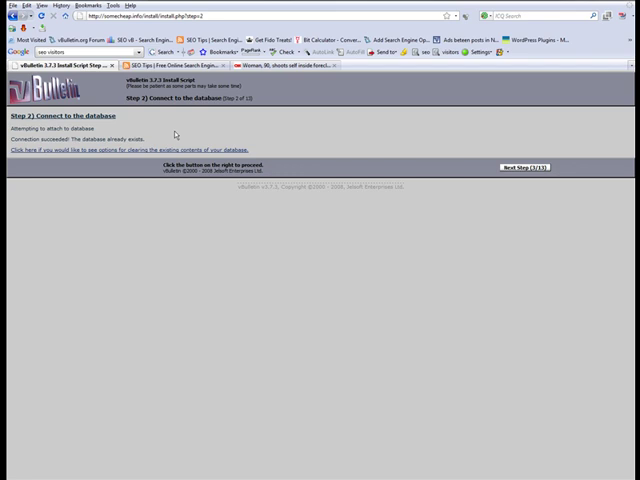
{"action": "mouse_move", "coordinate": [172, 128]}
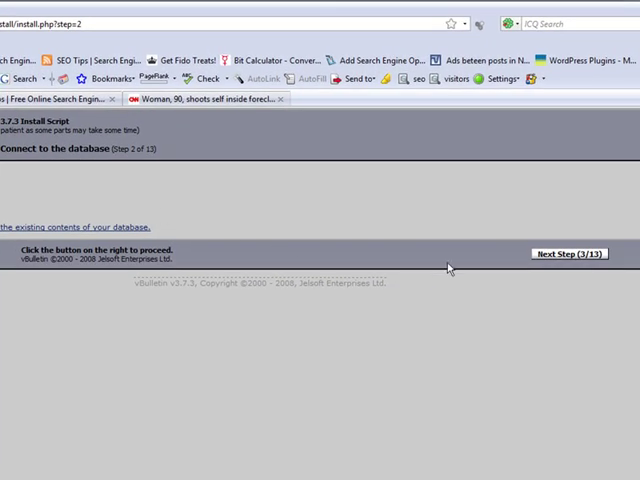
{"action": "left_click", "coordinate": [568, 252]}
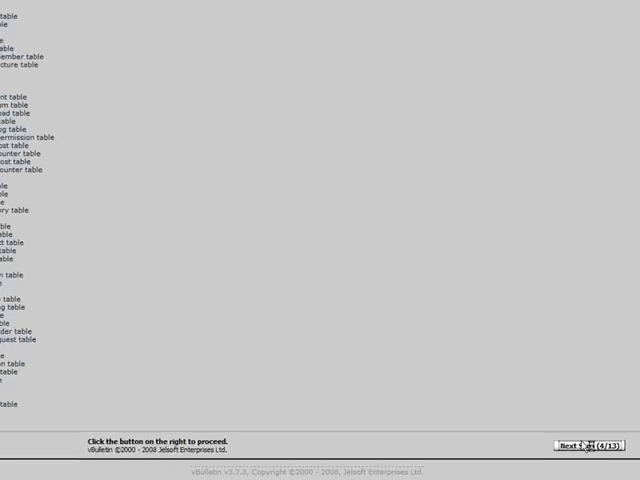
Advance through table creation and the style information rebuild to step 9 of 13.
{"action": "left_click", "coordinate": [592, 446]}
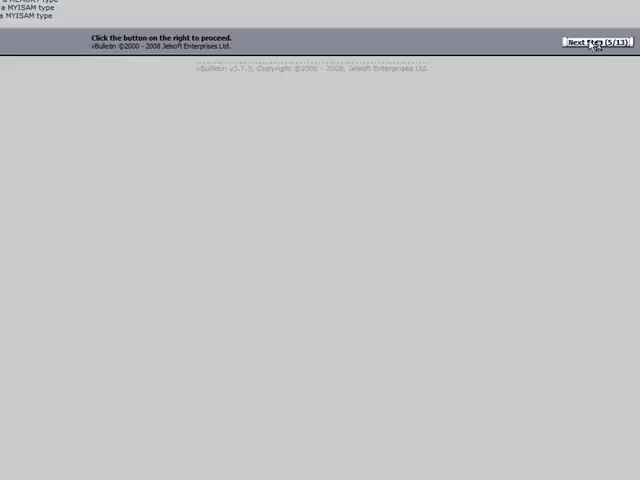
{"action": "left_click", "coordinate": [595, 41]}
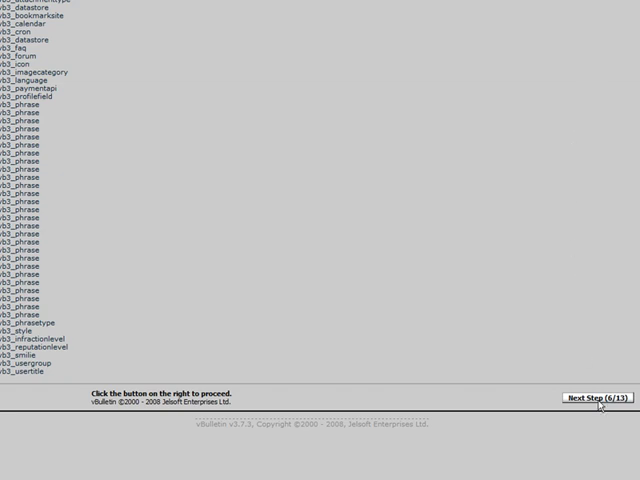
{"action": "left_click", "coordinate": [600, 399]}
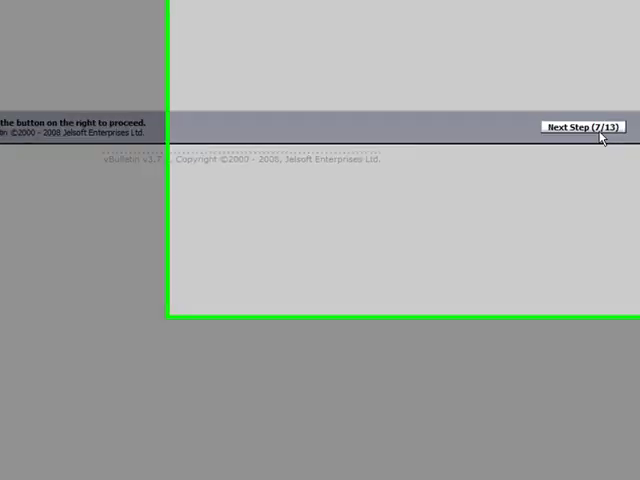
{"action": "left_click", "coordinate": [584, 126]}
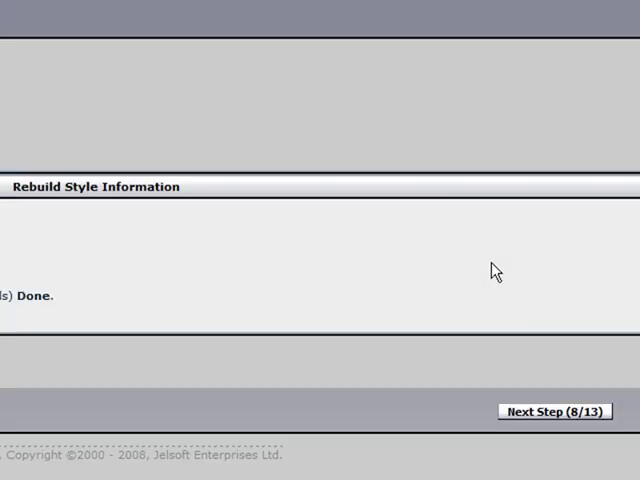
{"action": "left_click", "coordinate": [554, 411]}
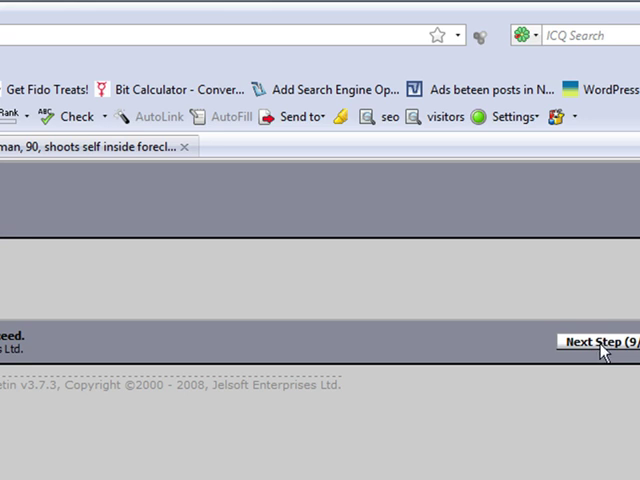
Enter board title Seo vB, homepage name SEO Home, and the new webmaster email.
{"action": "left_click", "coordinate": [600, 342]}
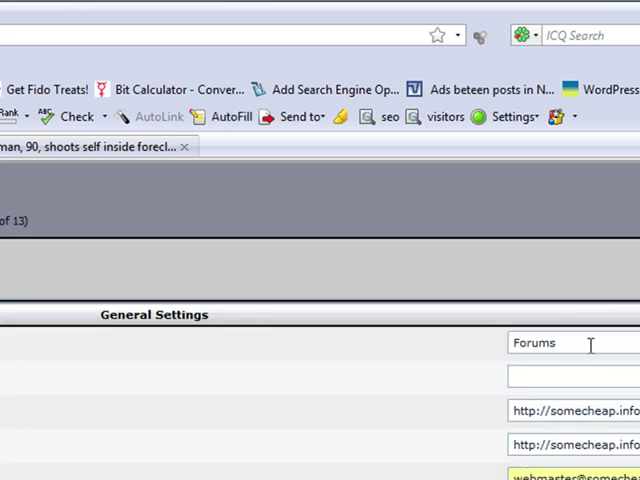
{"action": "double_click", "coordinate": [534, 343]}
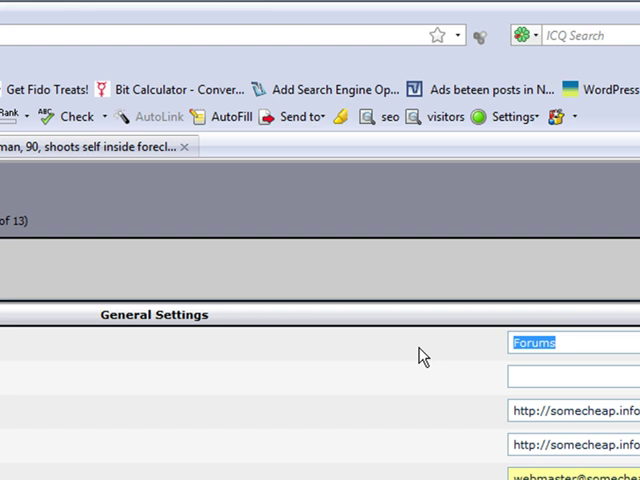
{"action": "type", "text": "Seo vB"}
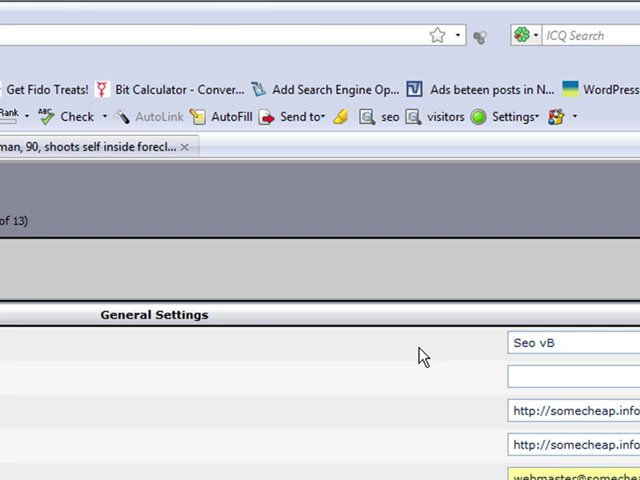
{"action": "type", "text": "s"}
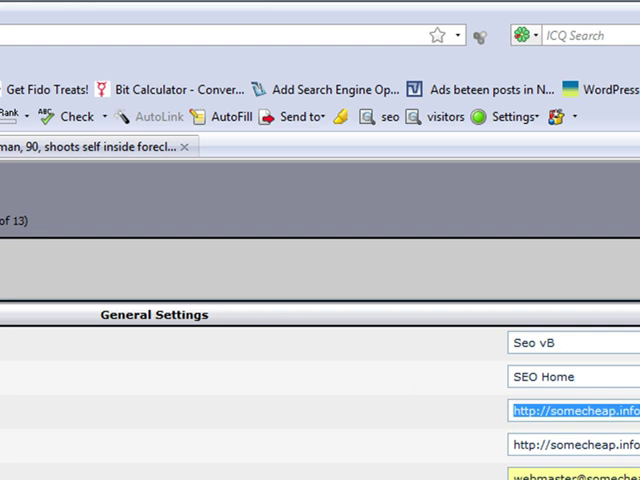
{"action": "mouse_move", "coordinate": [278, 467]}
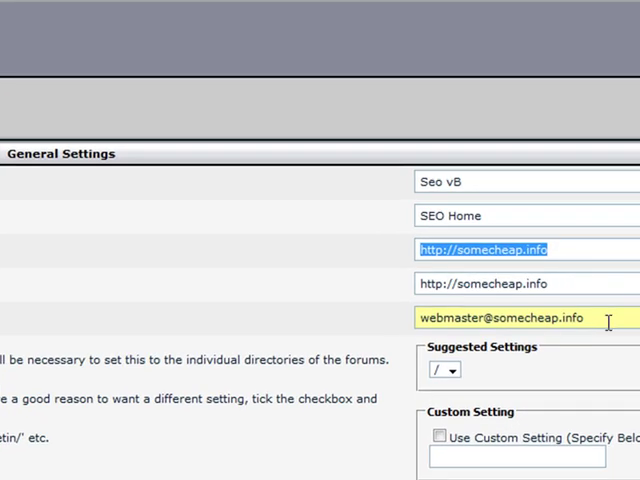
{"action": "type", "text": "ted"}
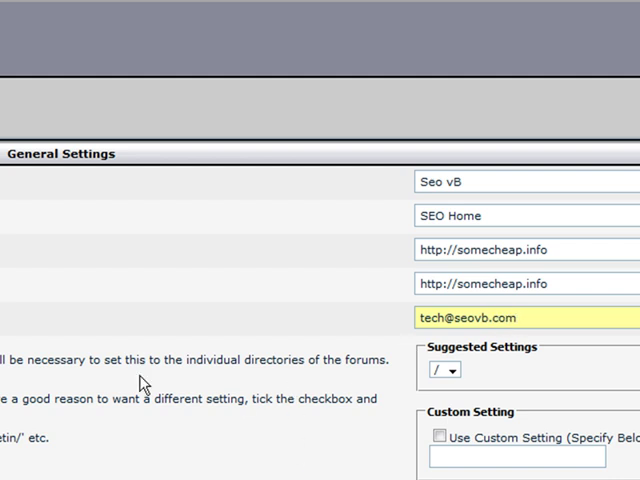
{"action": "scroll", "scroll_direction": "down", "scroll_amount": 3}
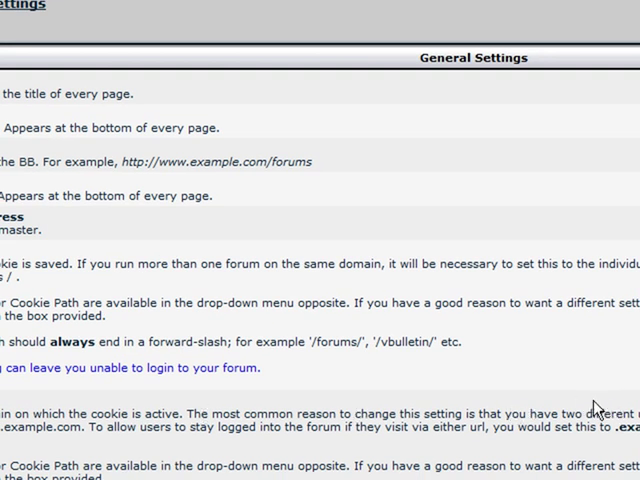
{"action": "mouse_move", "coordinate": [475, 411]}
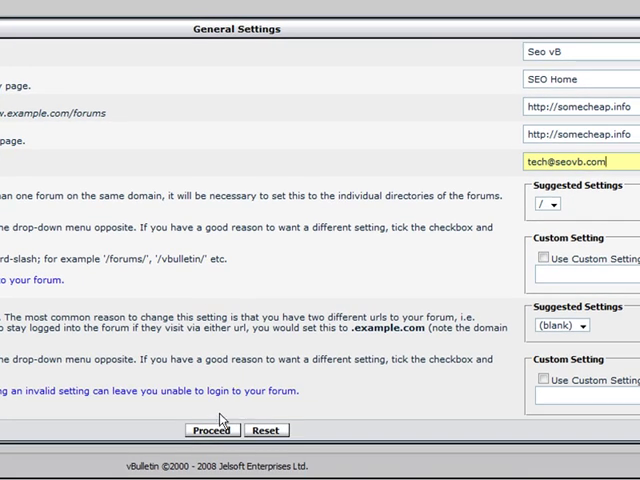
Submit the forum settings and create administrator account 'Admin' with password and e-mail.
{"action": "left_click", "coordinate": [211, 430]}
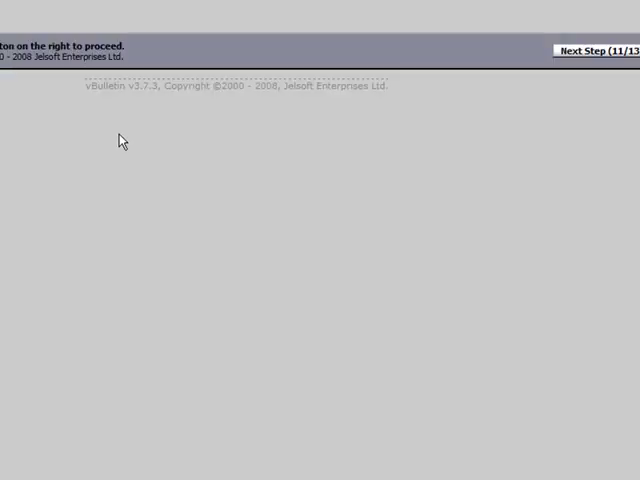
{"action": "left_click", "coordinate": [588, 49]}
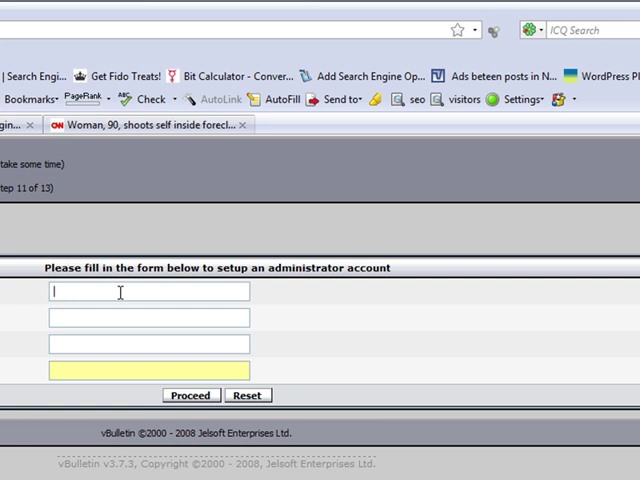
{"action": "type", "text": "Admin"}
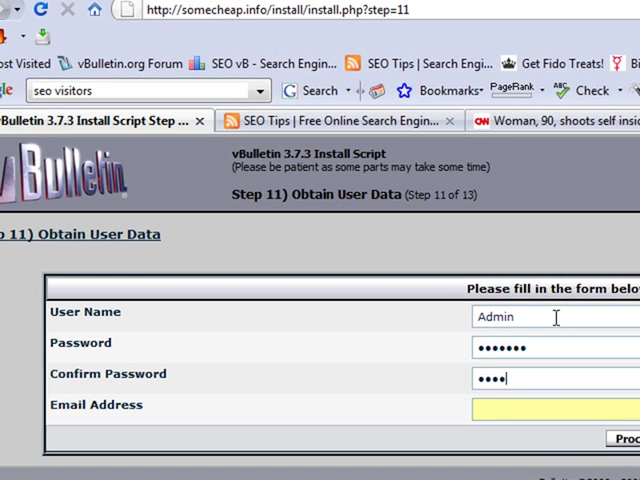
{"action": "type", "text": "••"}
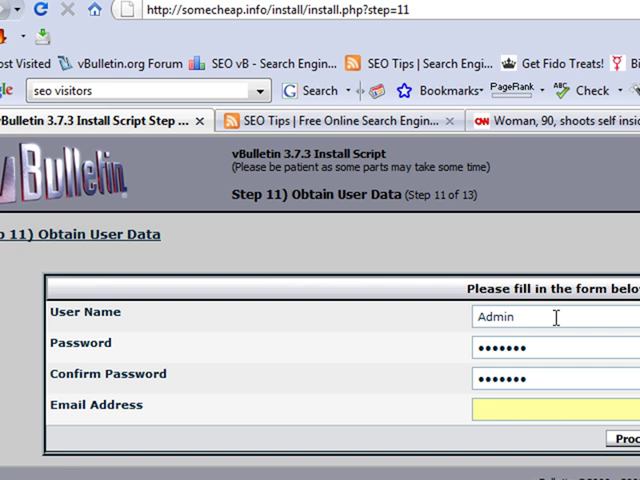
{"action": "type", "text": "tech"}
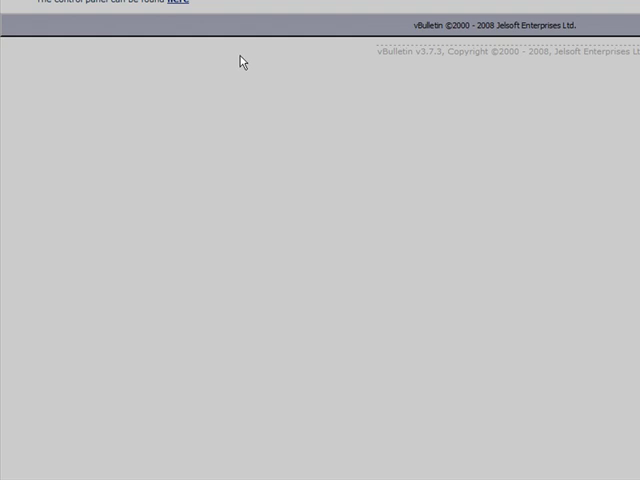
{"action": "mouse_move", "coordinate": [283, 297]}
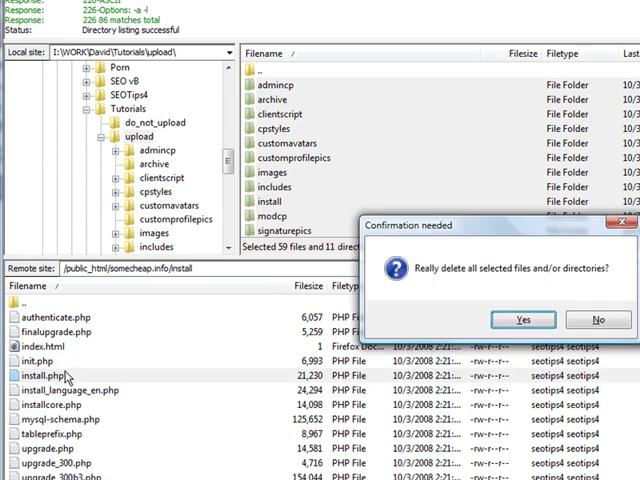
Delete install.php and the other install files from the server, then return to Install Complete.
{"action": "left_click", "coordinate": [521, 319]}
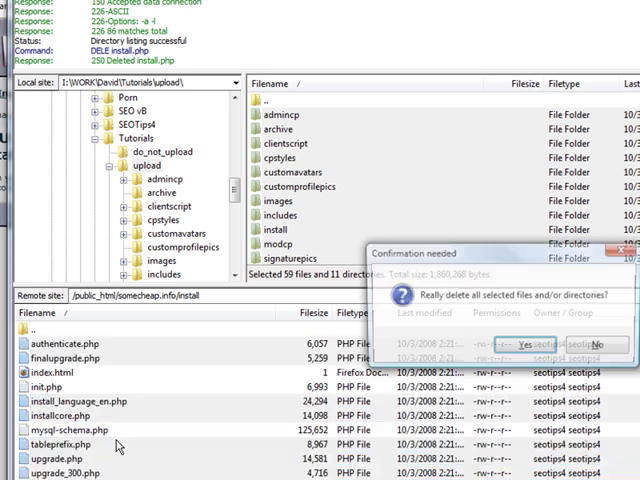
{"action": "left_click", "coordinate": [545, 344]}
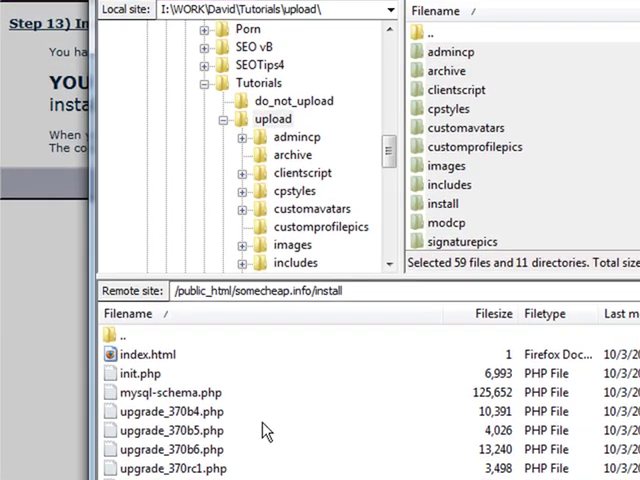
{"action": "left_click", "coordinate": [130, 335]}
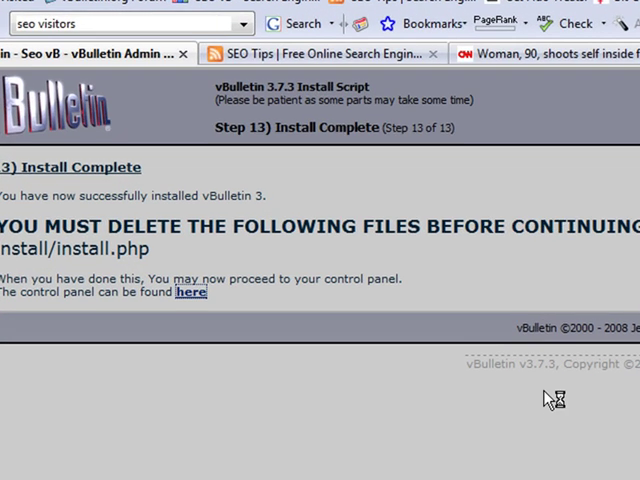
Load the Seo vB forum home page and scroll down to Main Forum and statistics.
{"action": "left_click", "coordinate": [190, 292]}
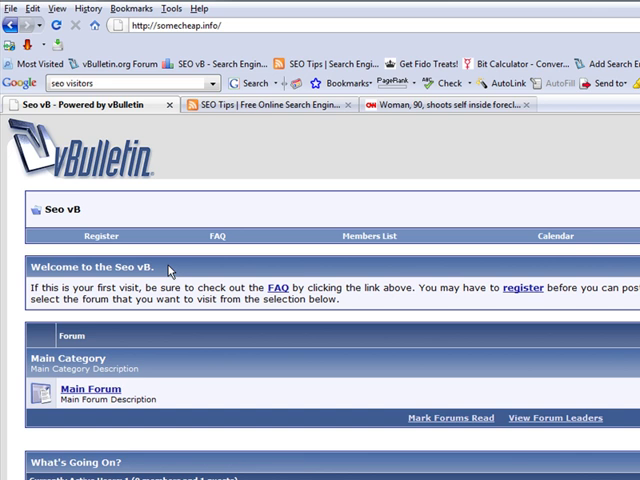
{"action": "scroll", "scroll_direction": "down", "scroll_amount": 3}
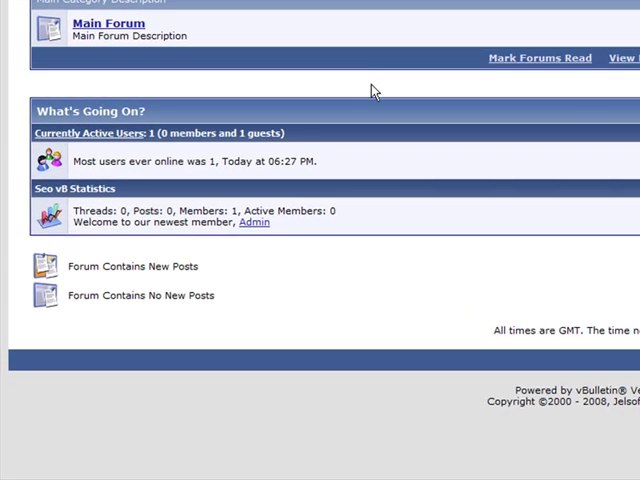
{"action": "mouse_move", "coordinate": [182, 300]}
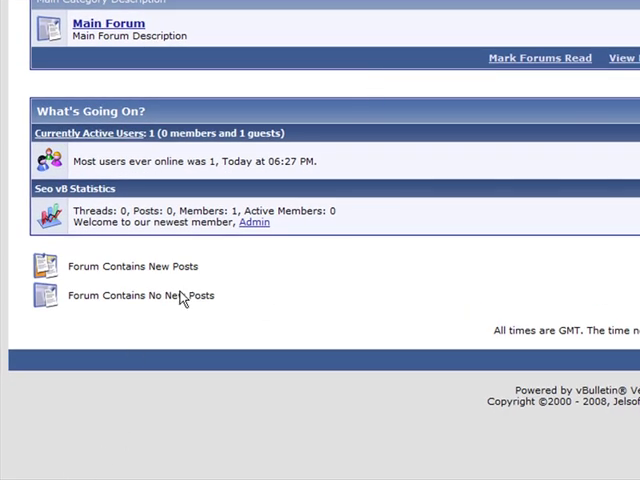